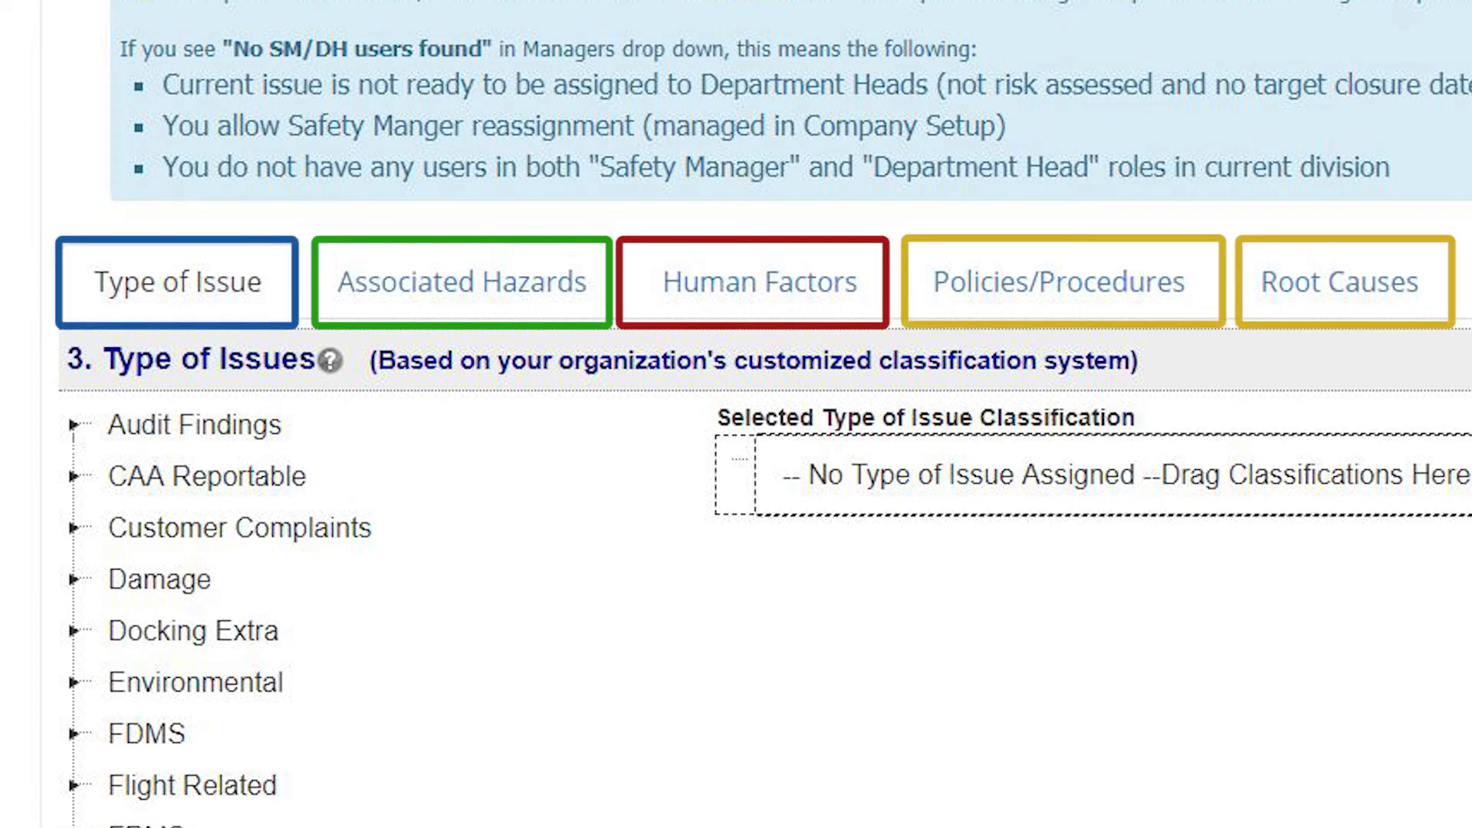
Show the Associated Hazards tree with Unauthorized Vehicles under Security > Operational selected
click(460, 282)
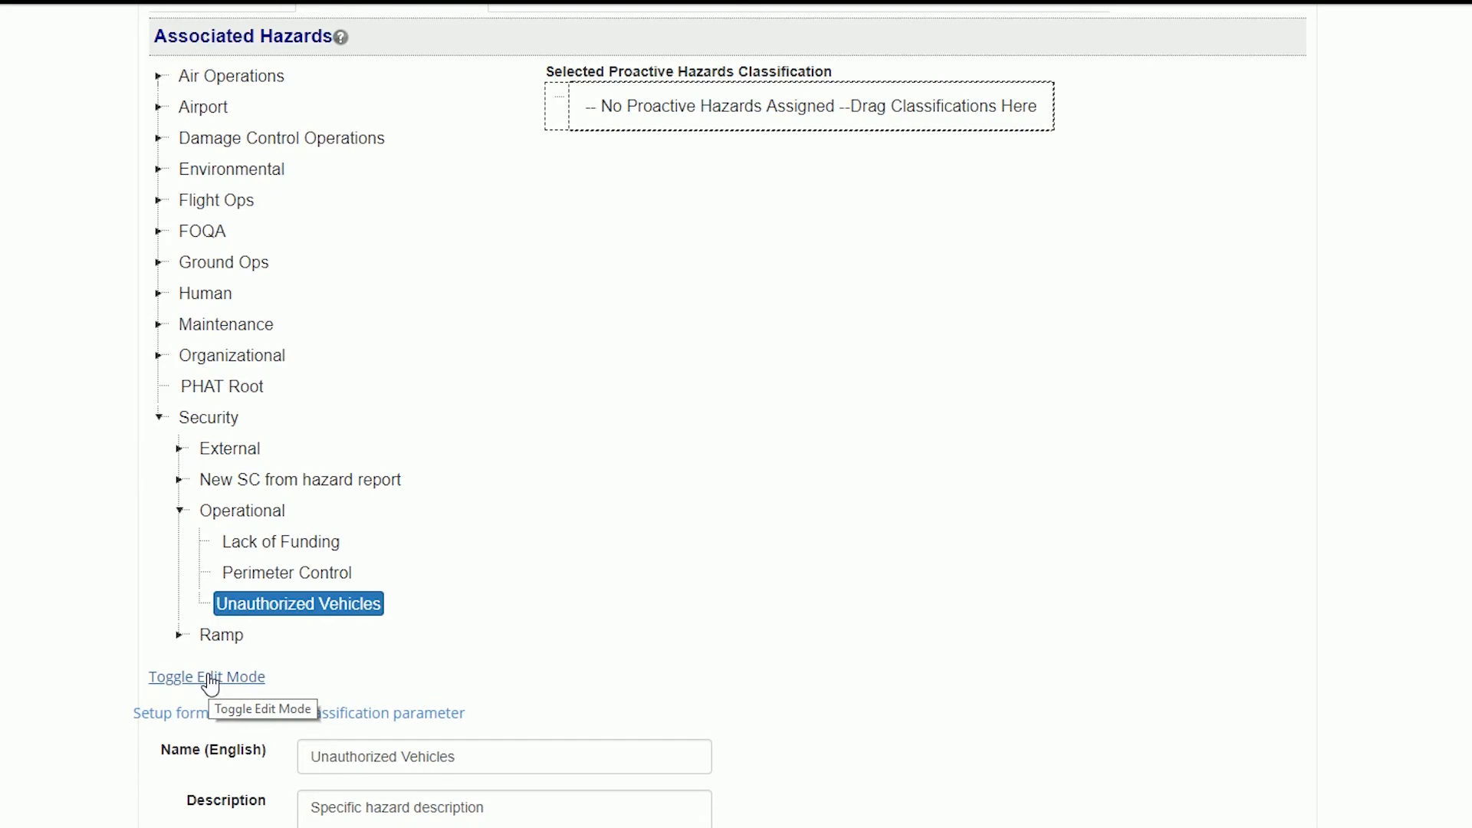
Flag the Unauthorized Vehicles hazard as a KPI via its Is KPI? setting
scroll(down, 3)
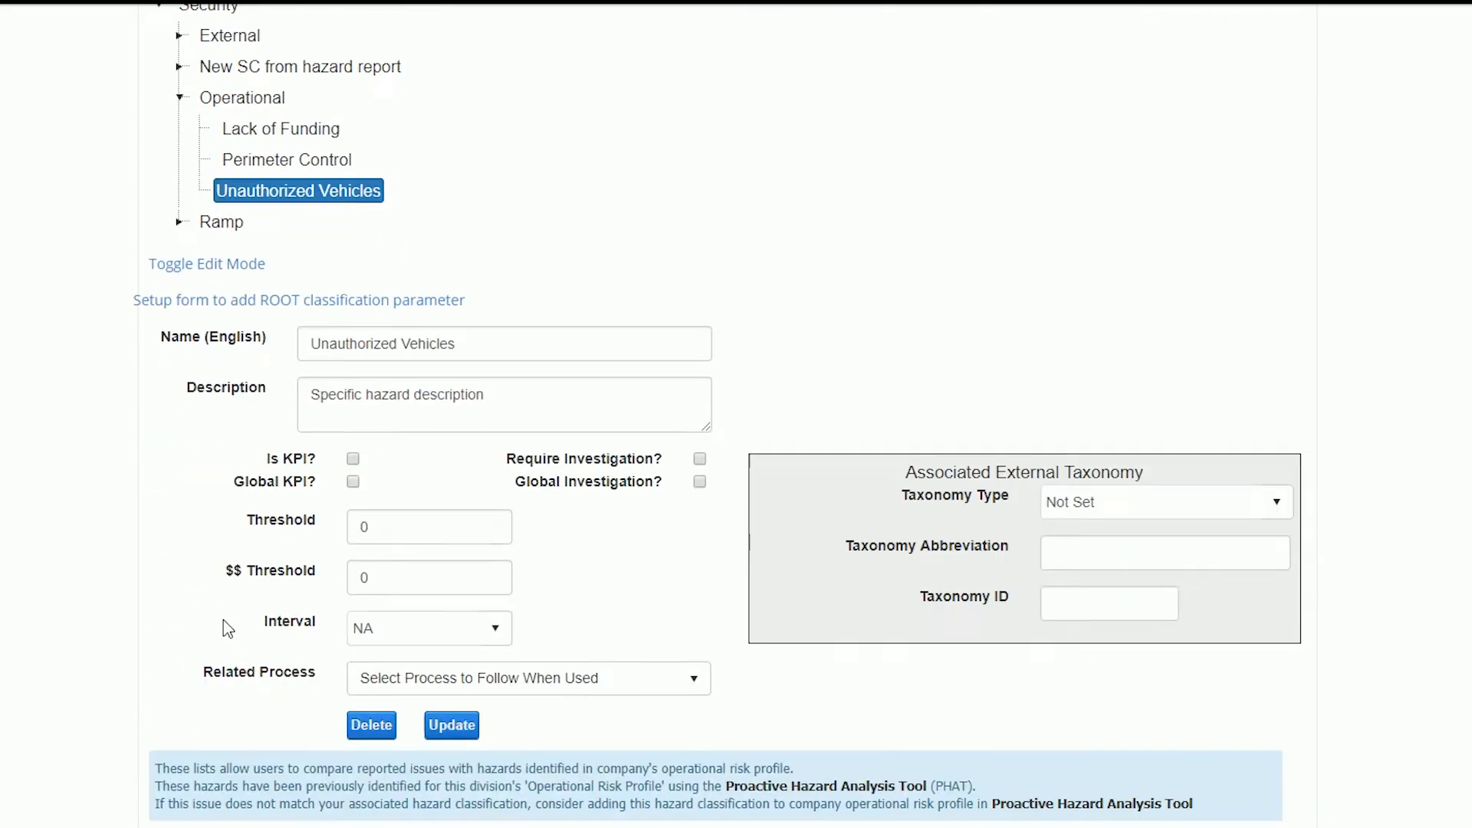
mouse_move(337, 202)
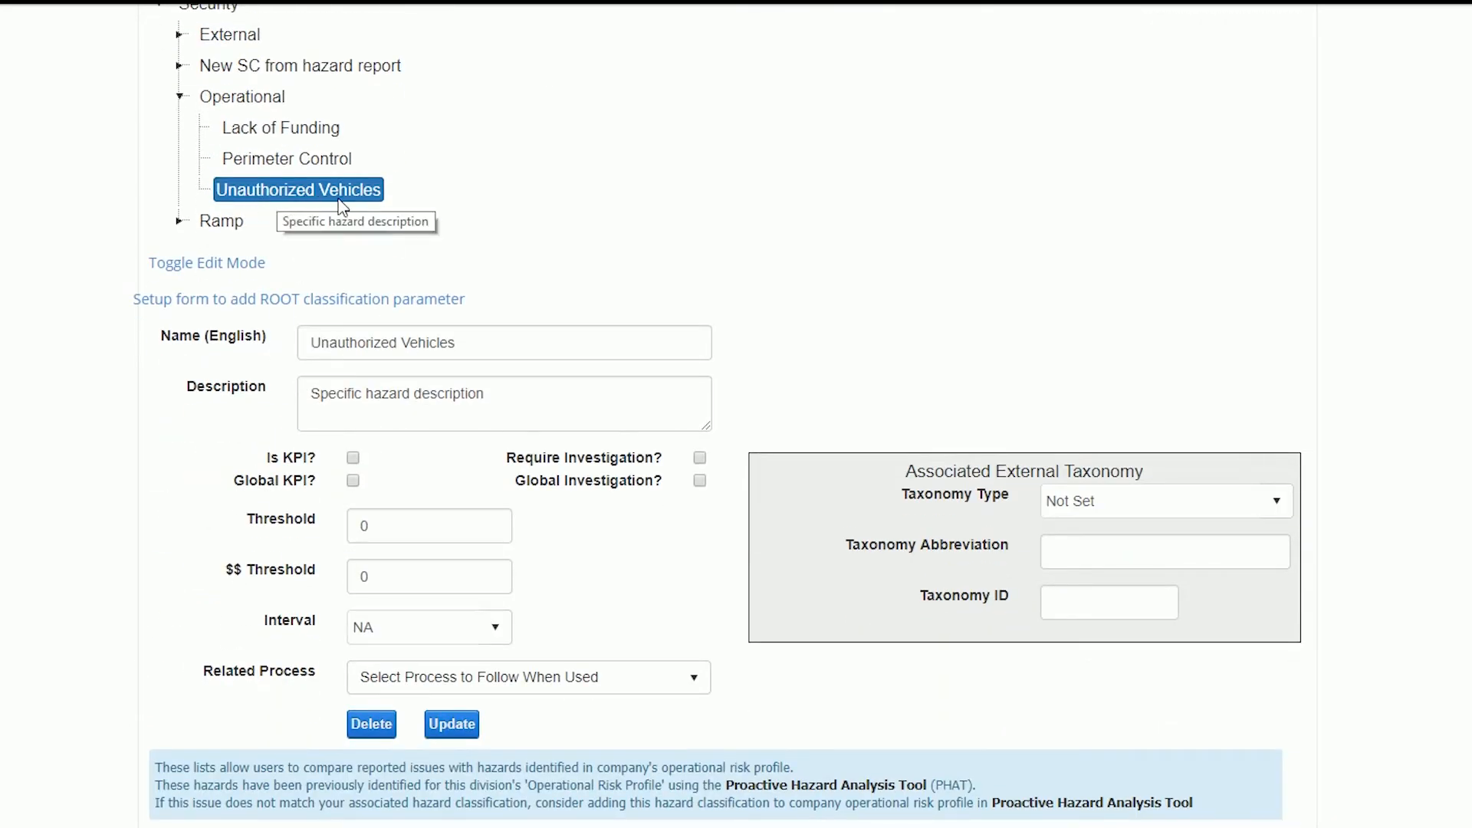
mouse_move(331, 455)
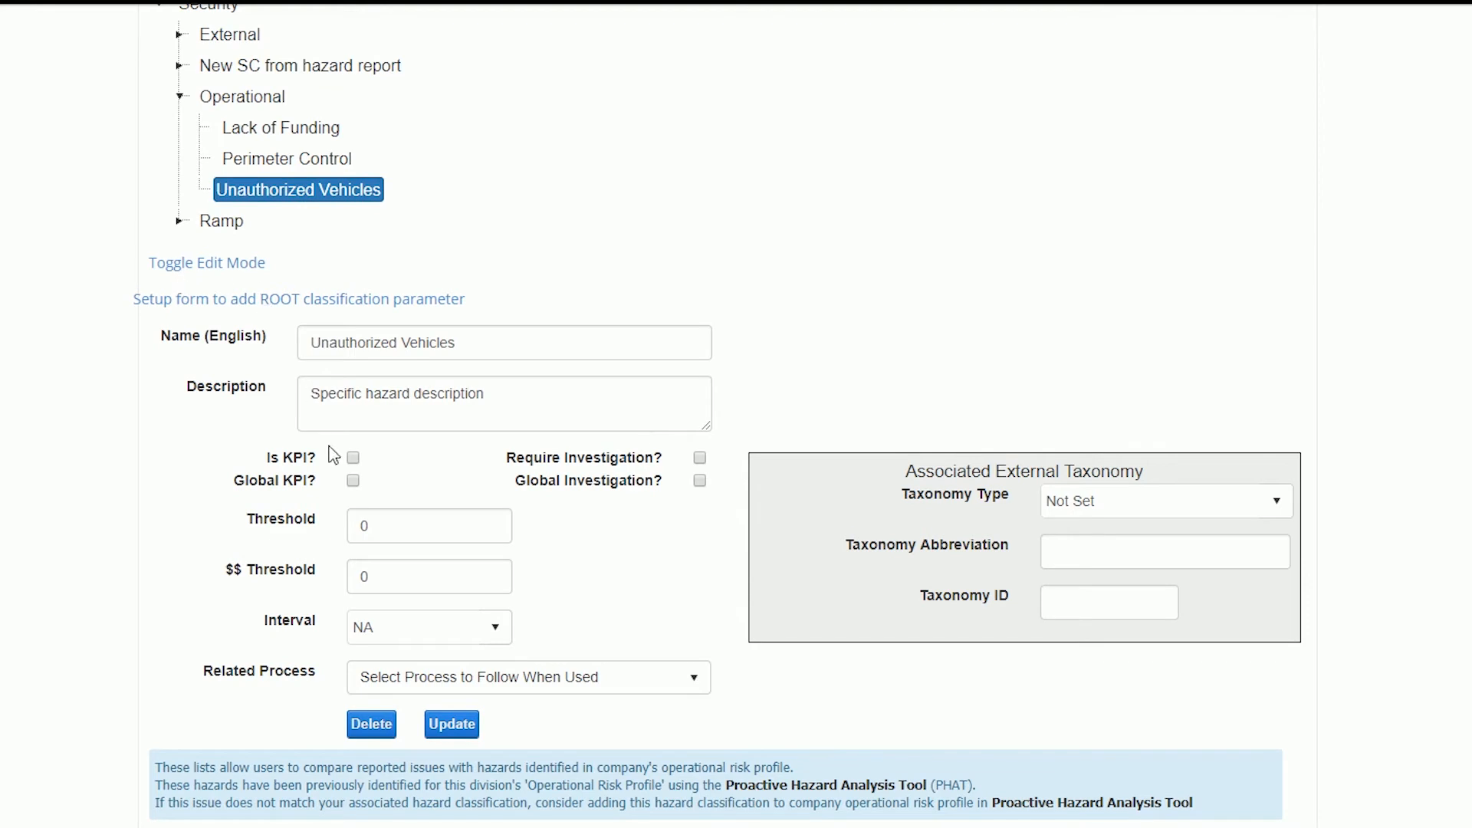
click(353, 457)
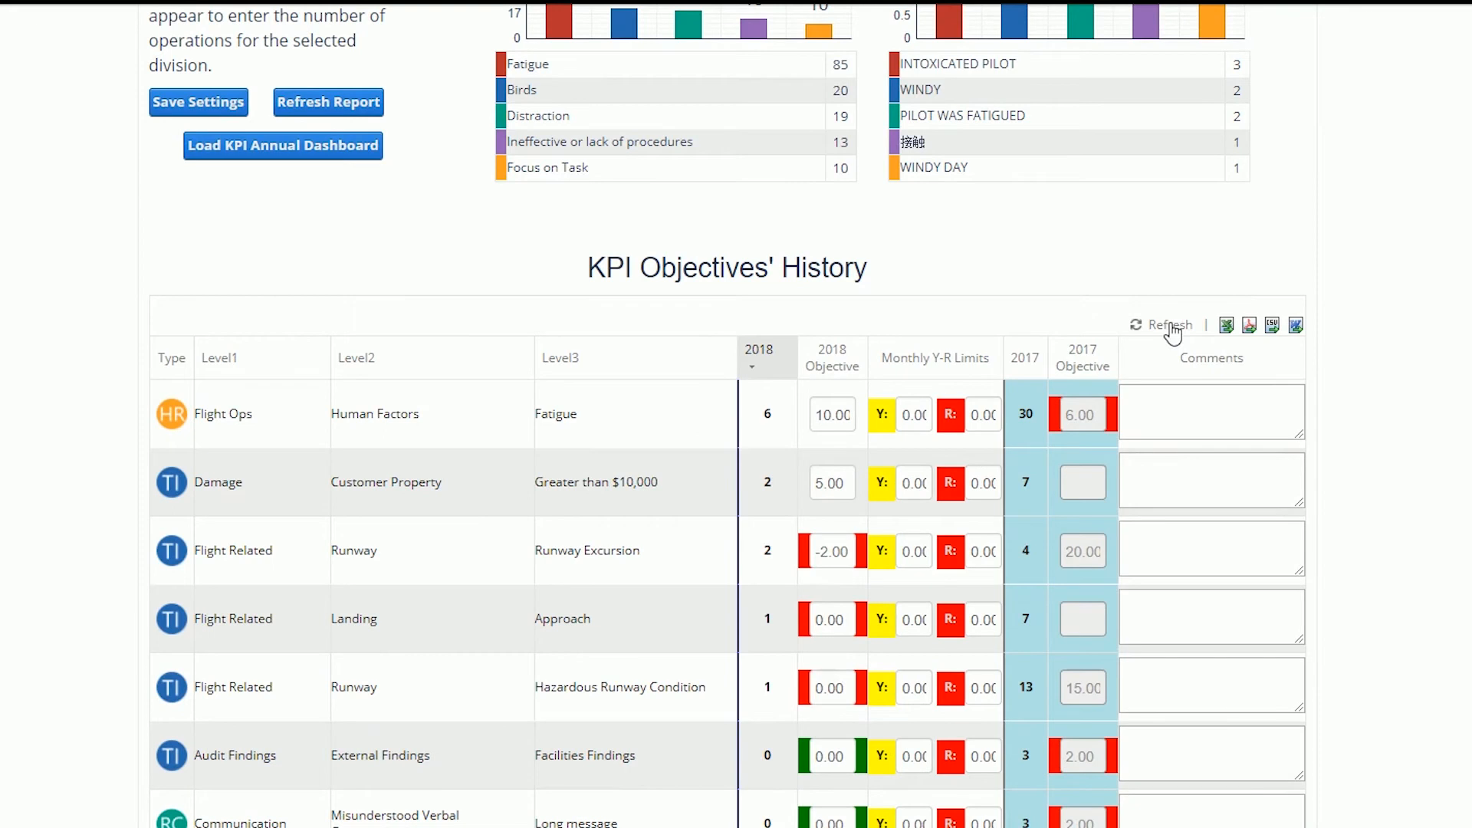
mouse_move(1168, 323)
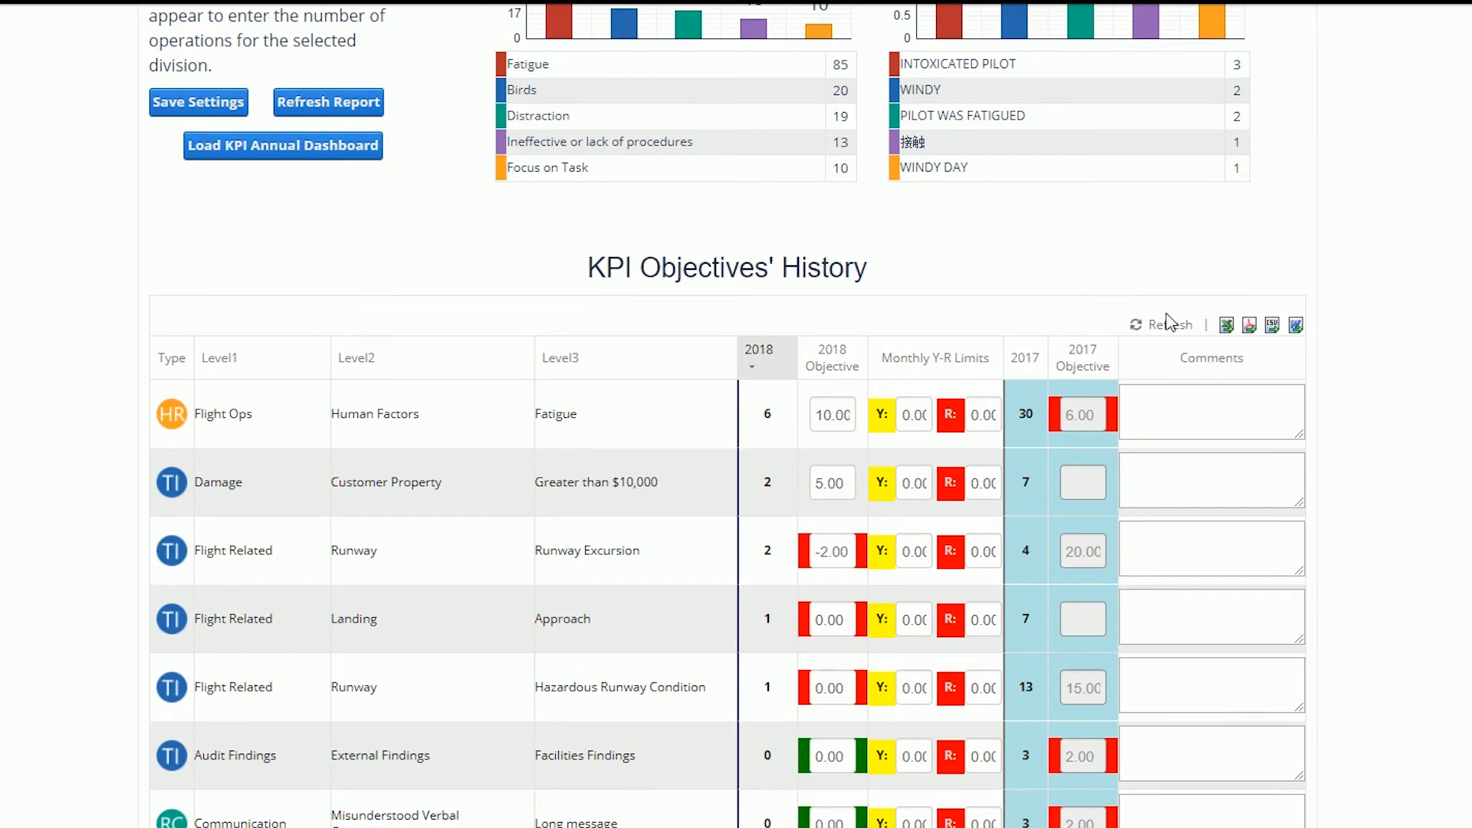
mouse_move(768, 405)
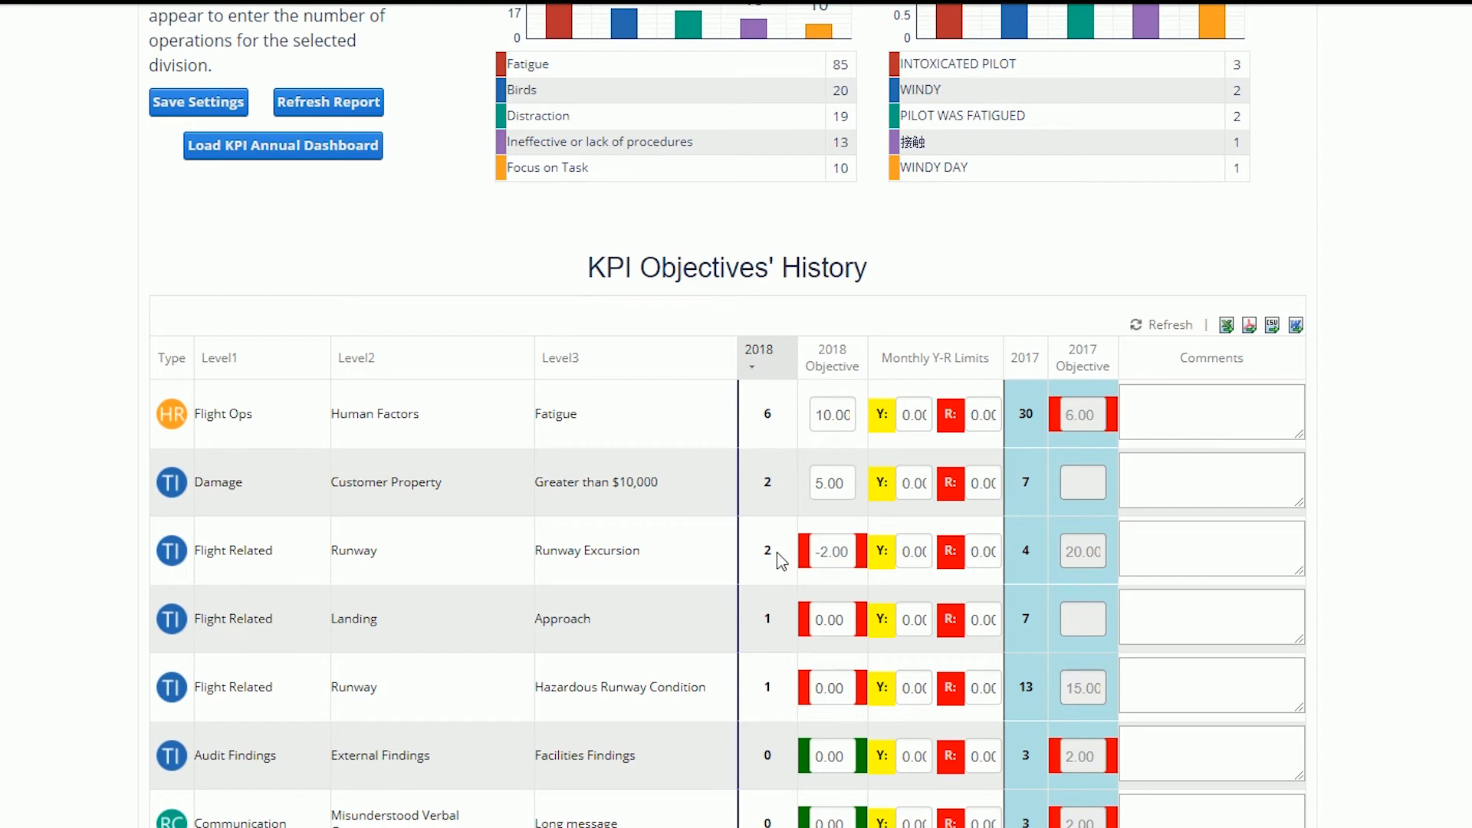
Enter the Runway Excursion 2018 objective and refresh the KPI Objectives' History report
click(831, 414)
text(11)
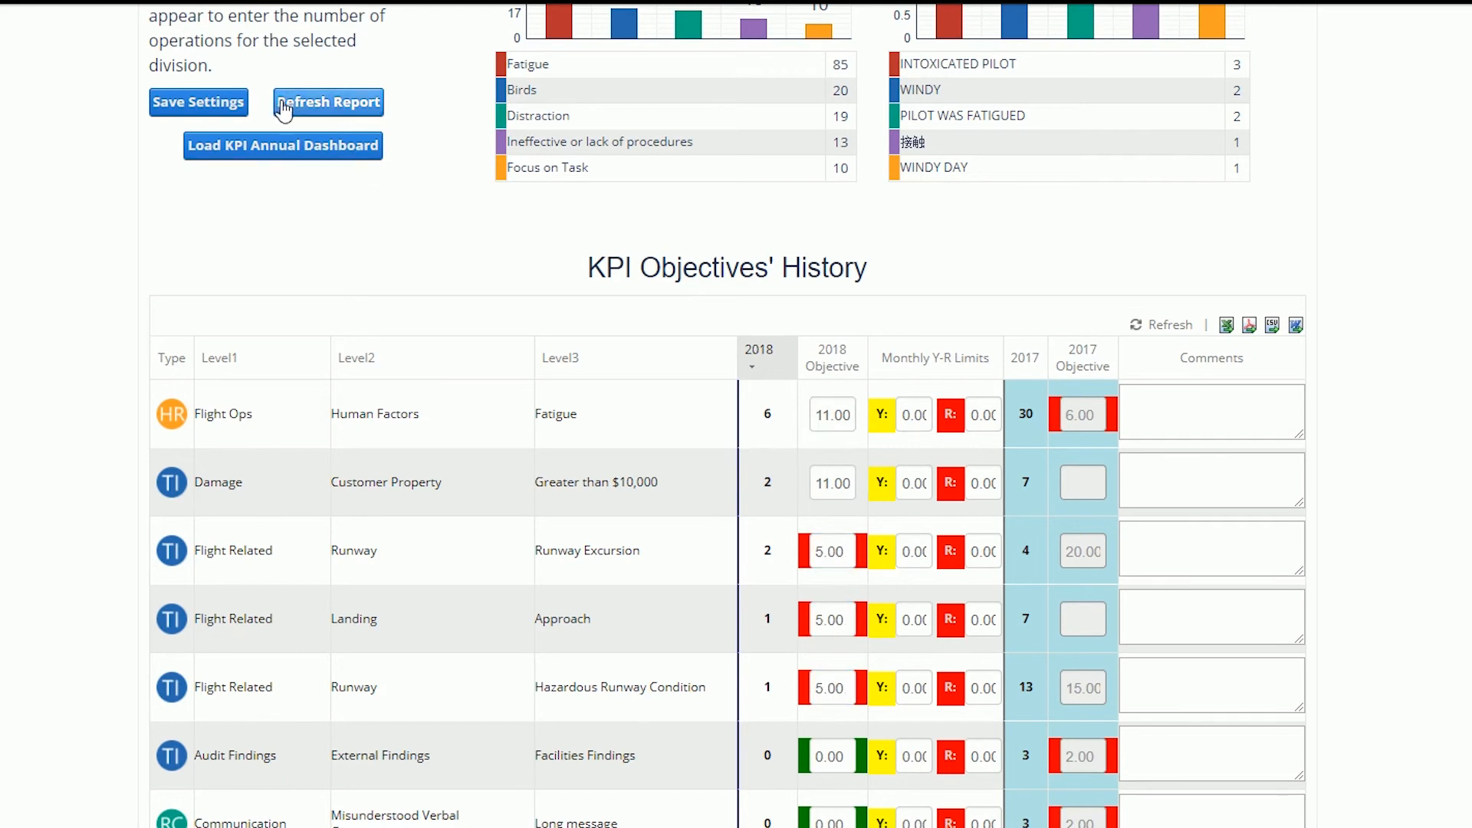
click(328, 101)
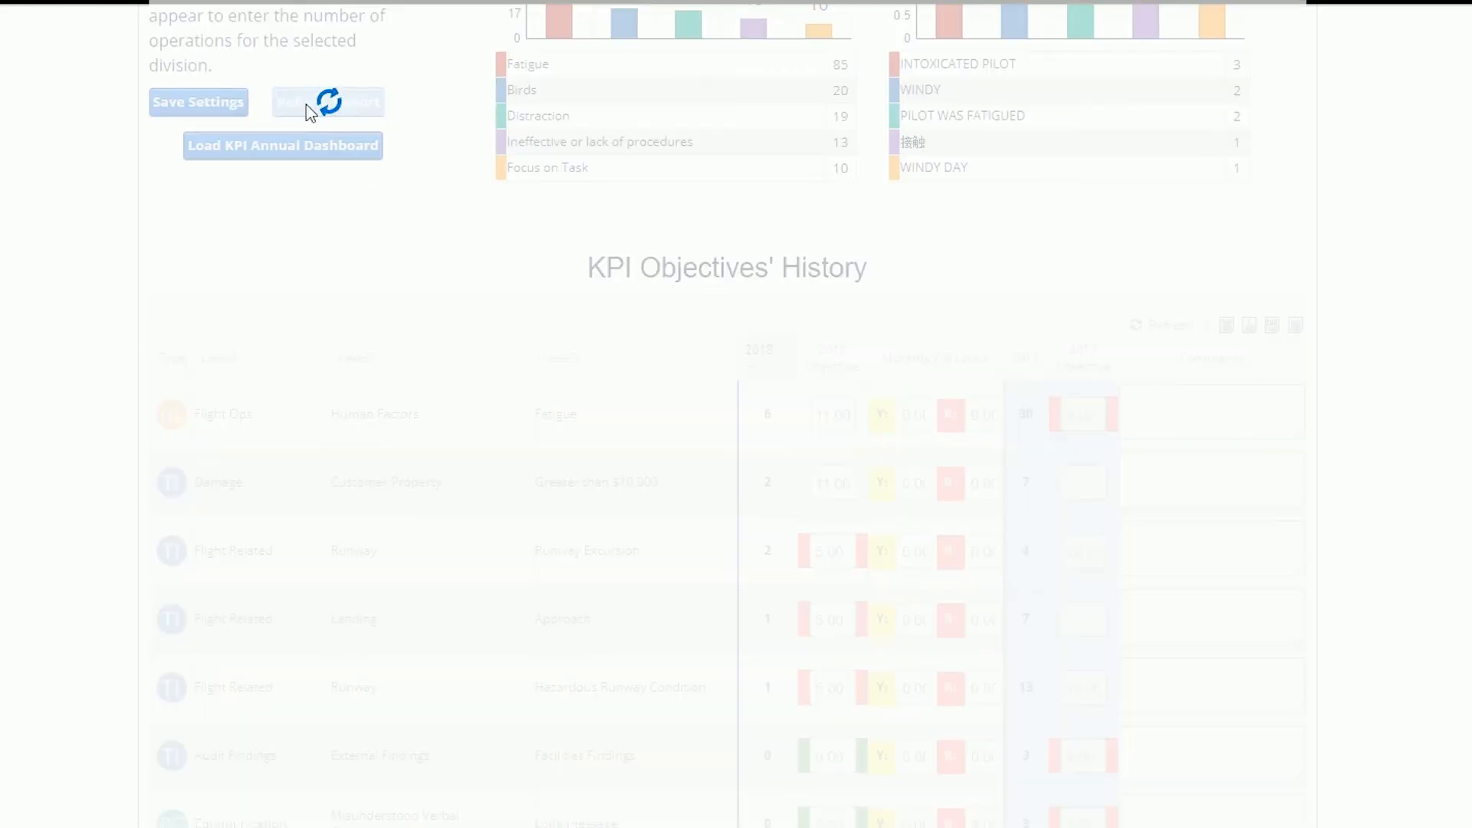
click(328, 102)
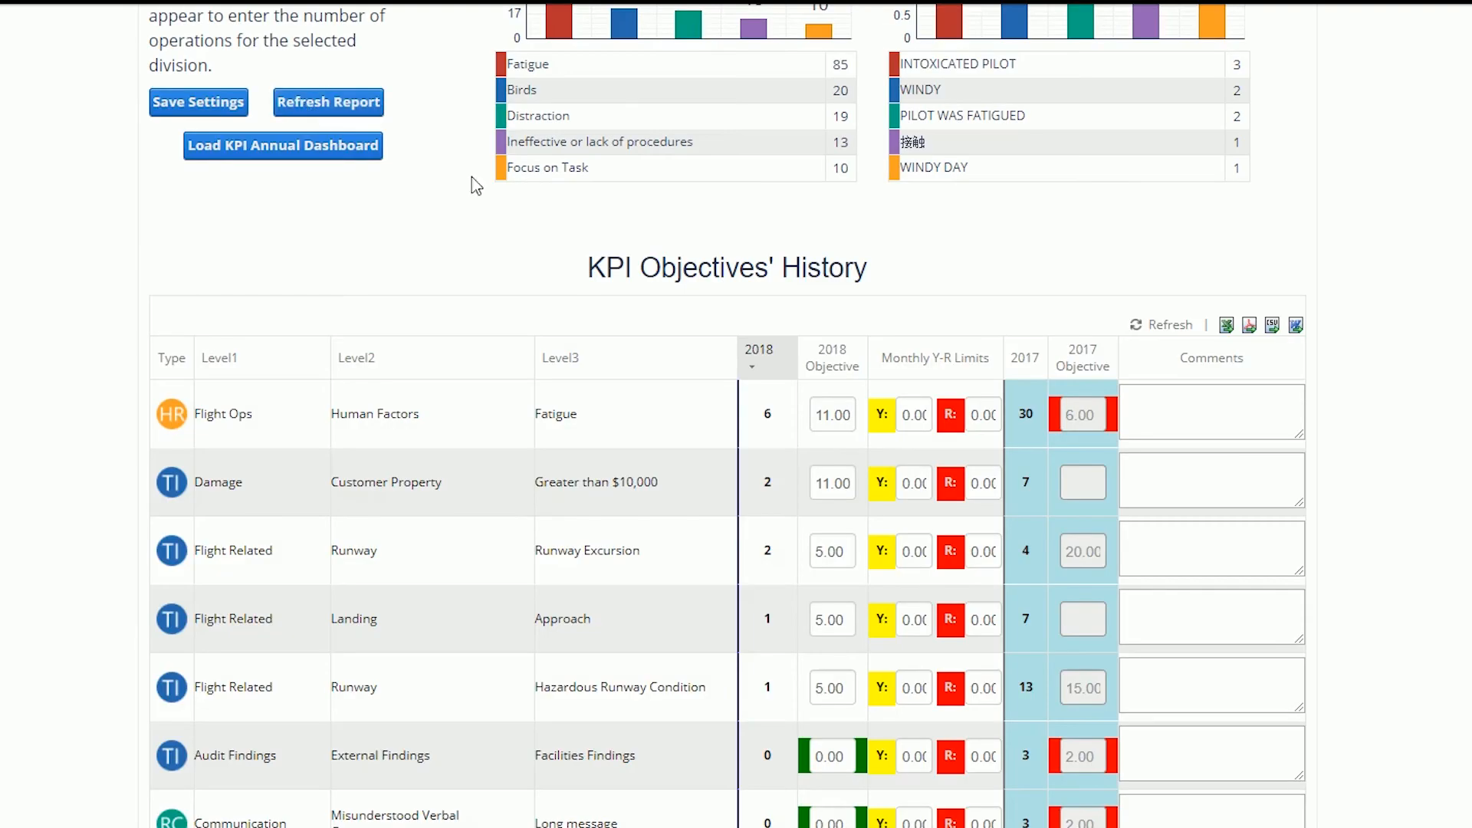
mouse_move(850, 463)
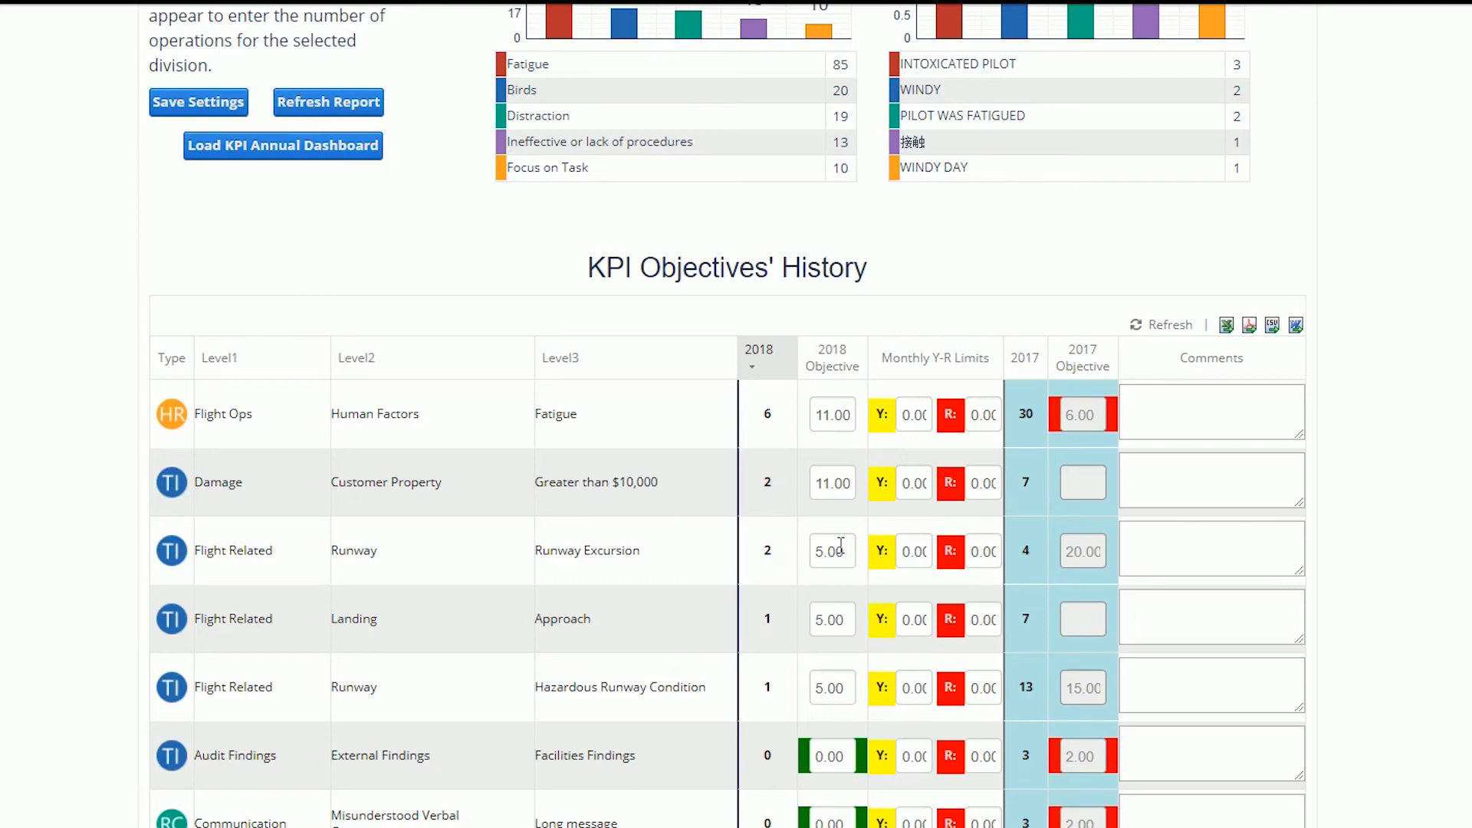
Give Runway Excursion a 2018 objective of 10 and a yellow limit of 8
click(831, 550)
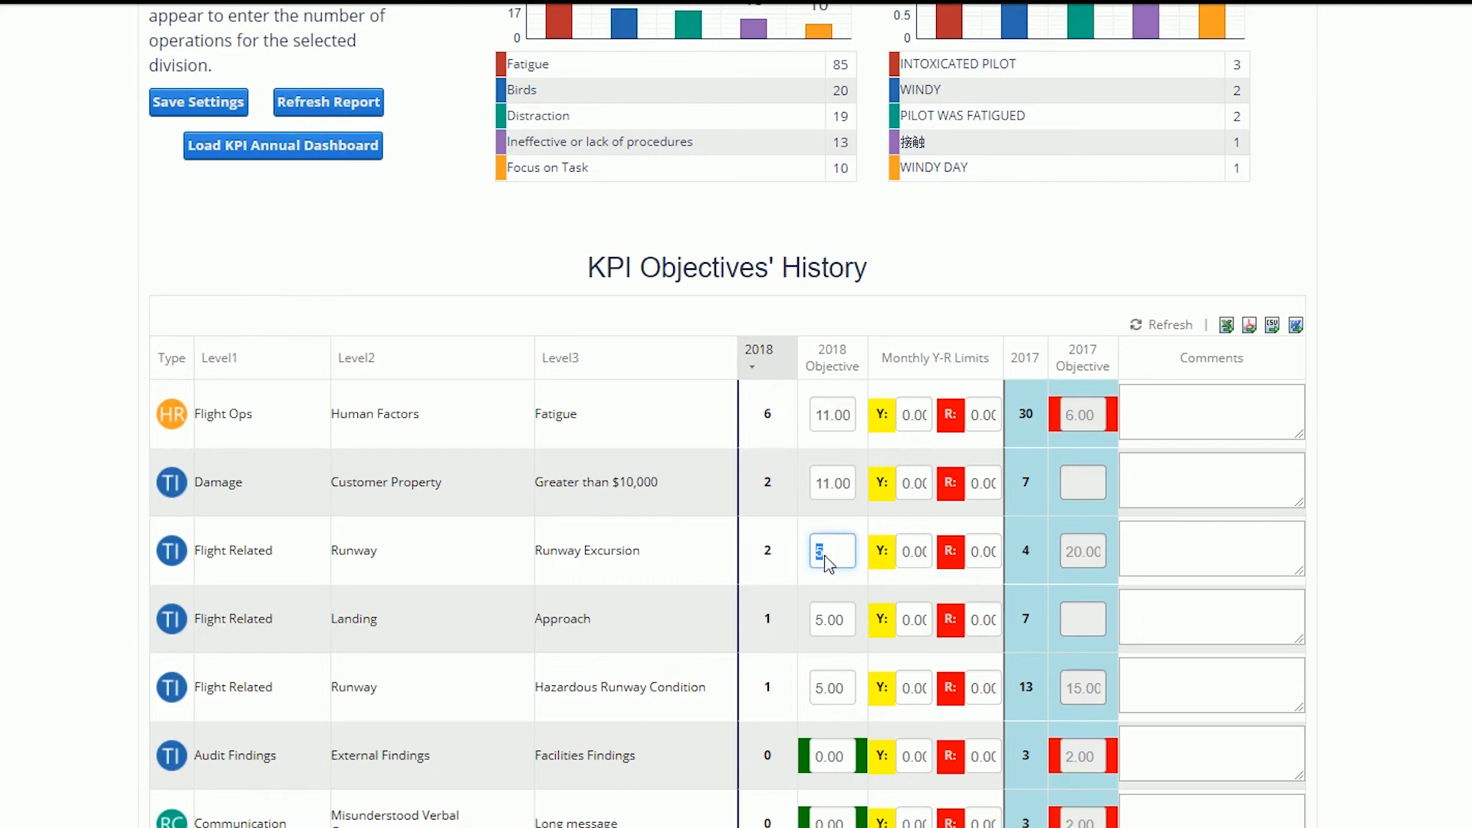
text(10.0()
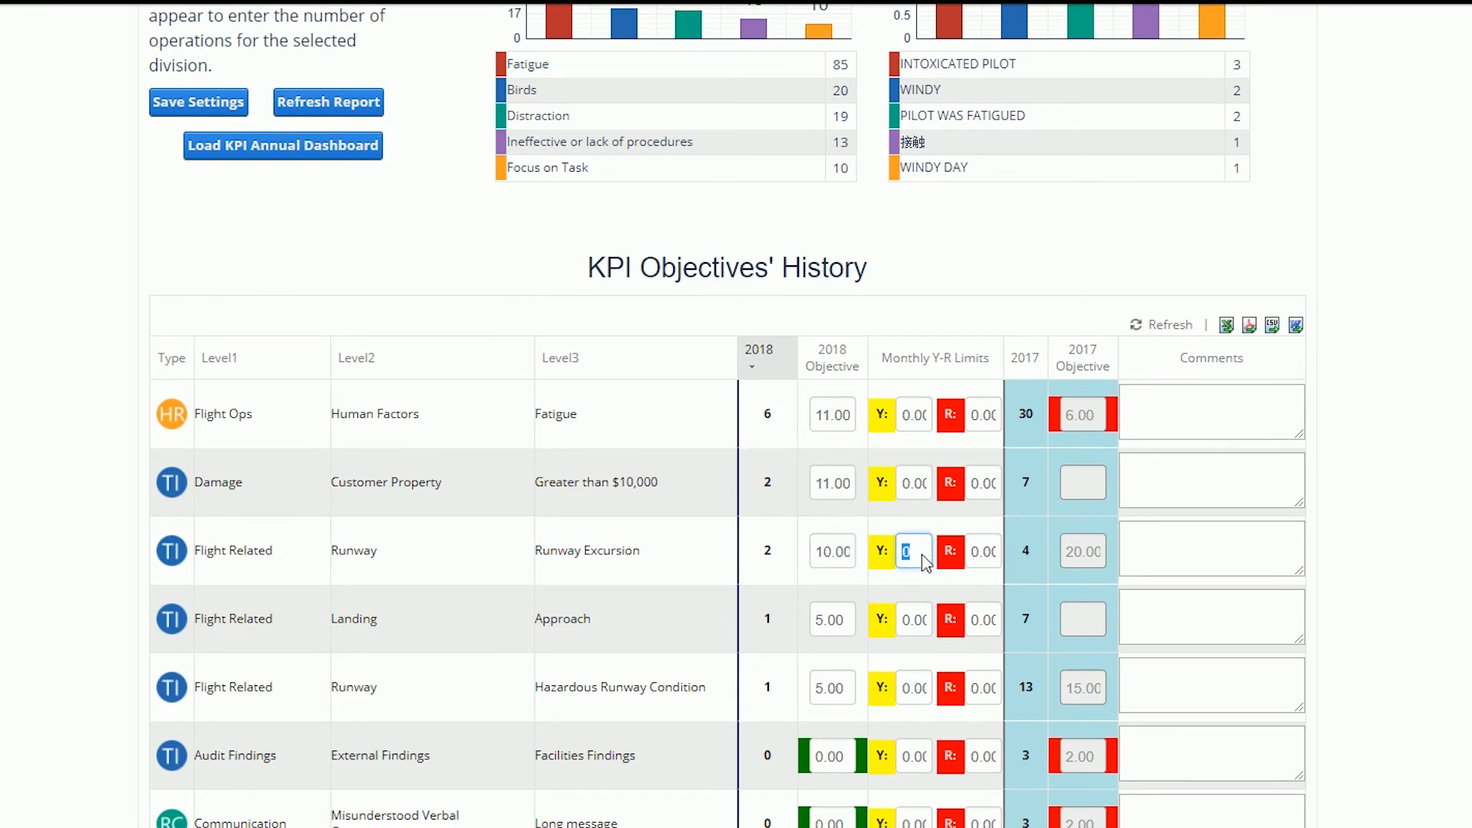
text(8)
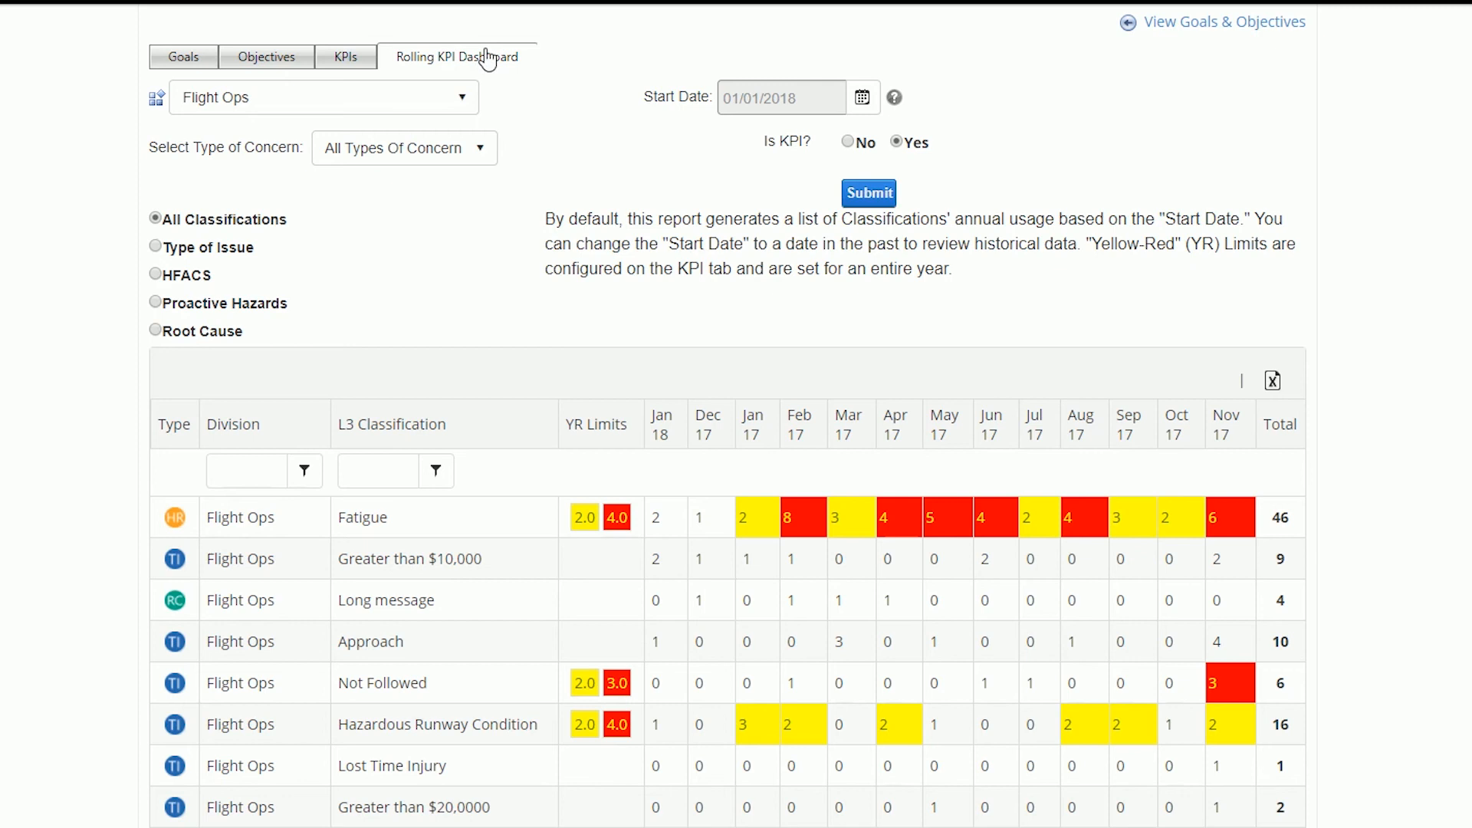
mouse_move(699, 120)
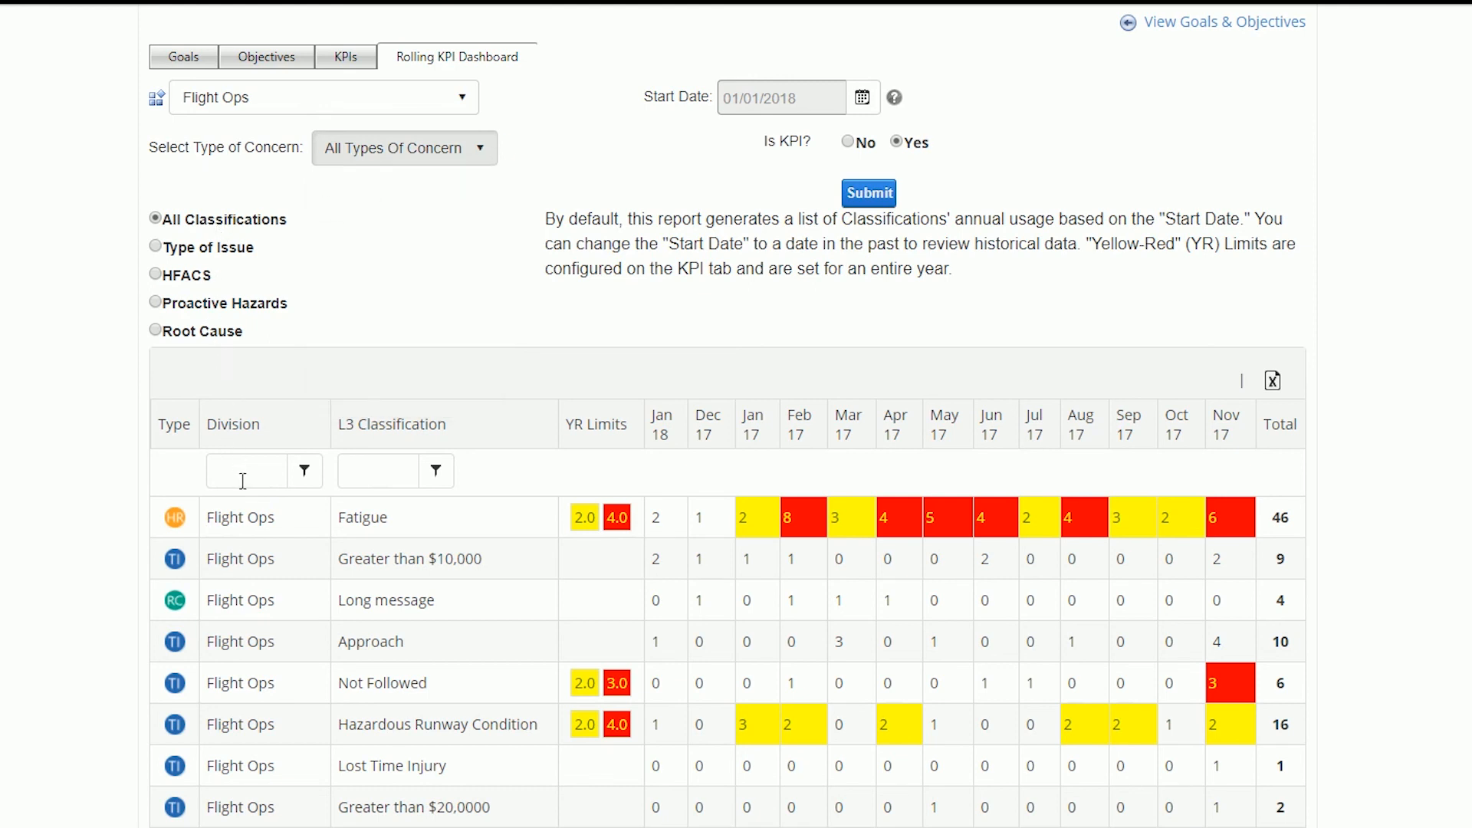
mouse_move(1114, 508)
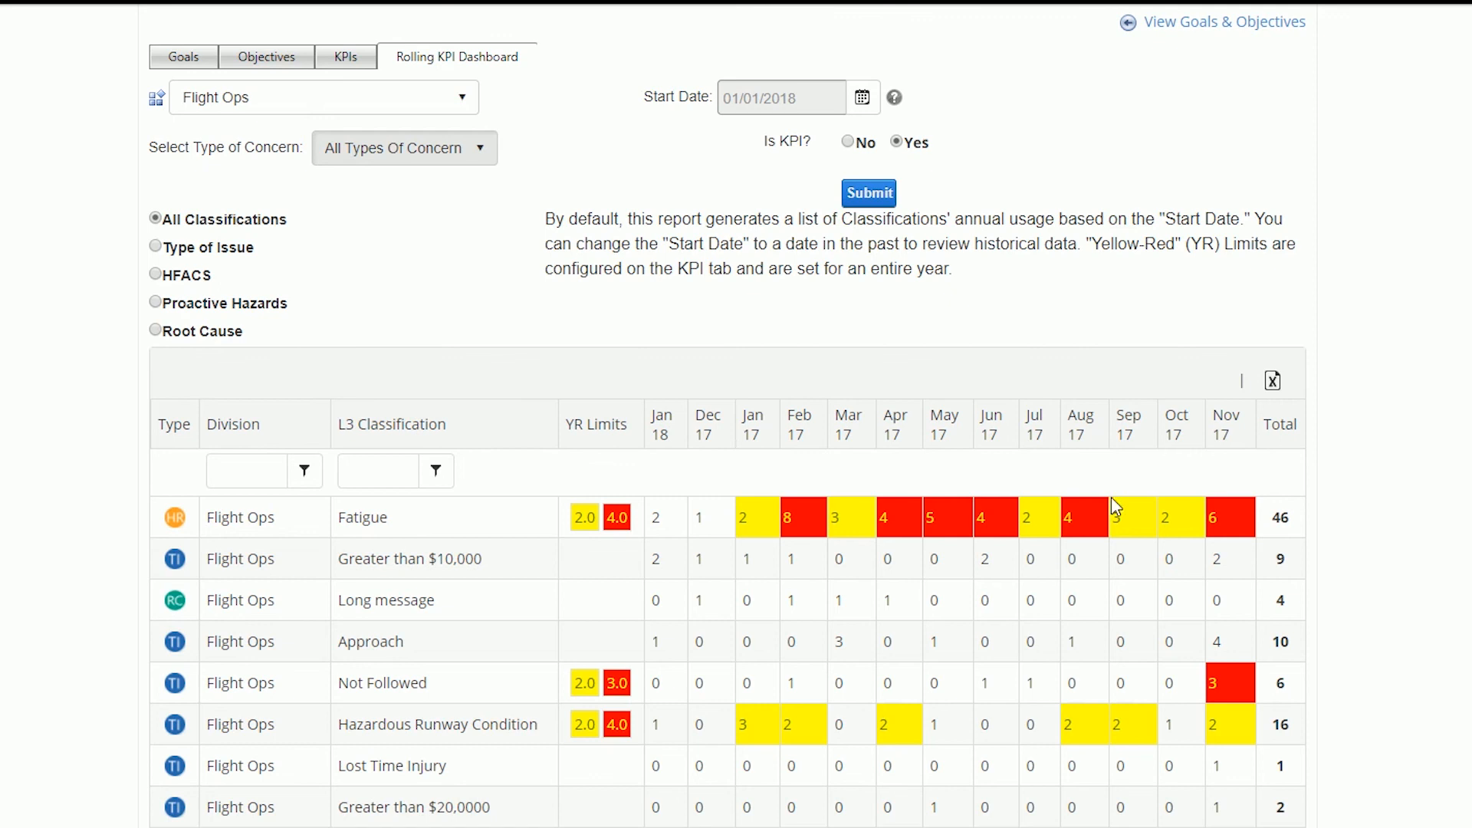
mouse_move(1302, 515)
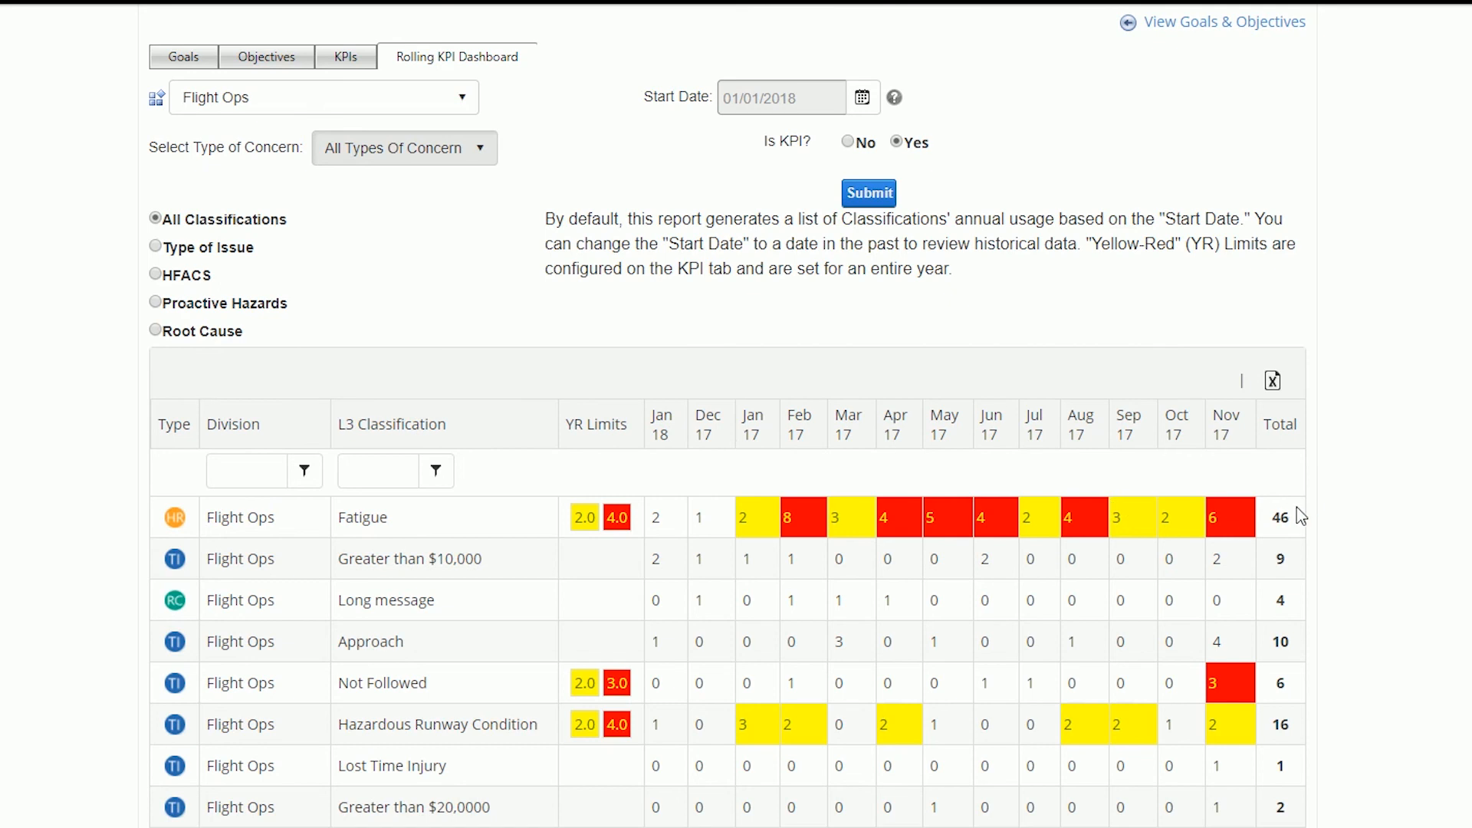